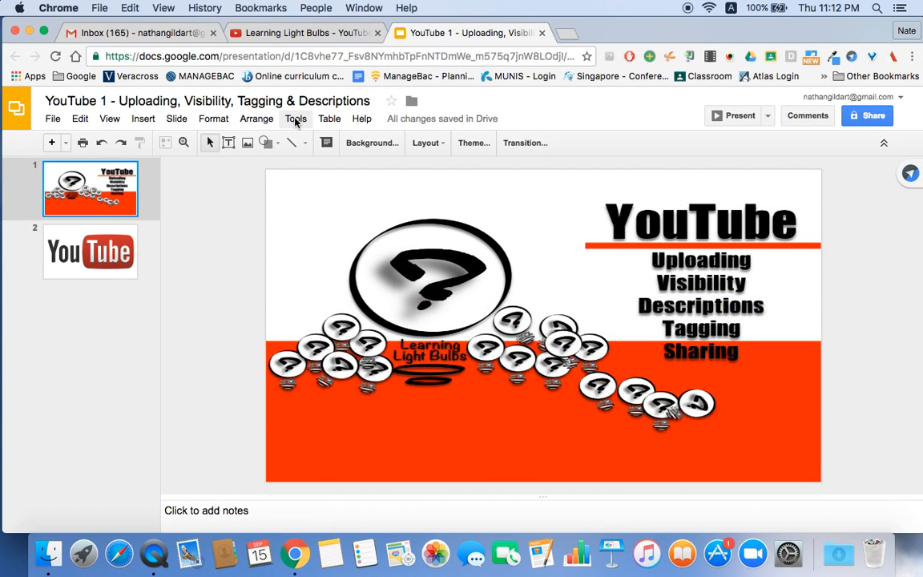
Switch from the Gmail inbox via the Google apps grid to the Learning Light Bulbs channel page
left_click(143, 33)
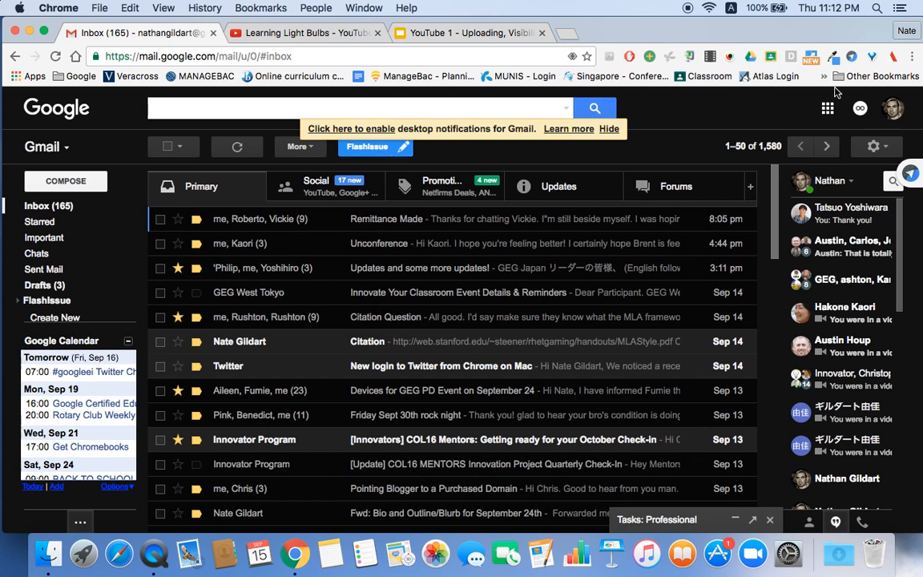
left_click(827, 109)
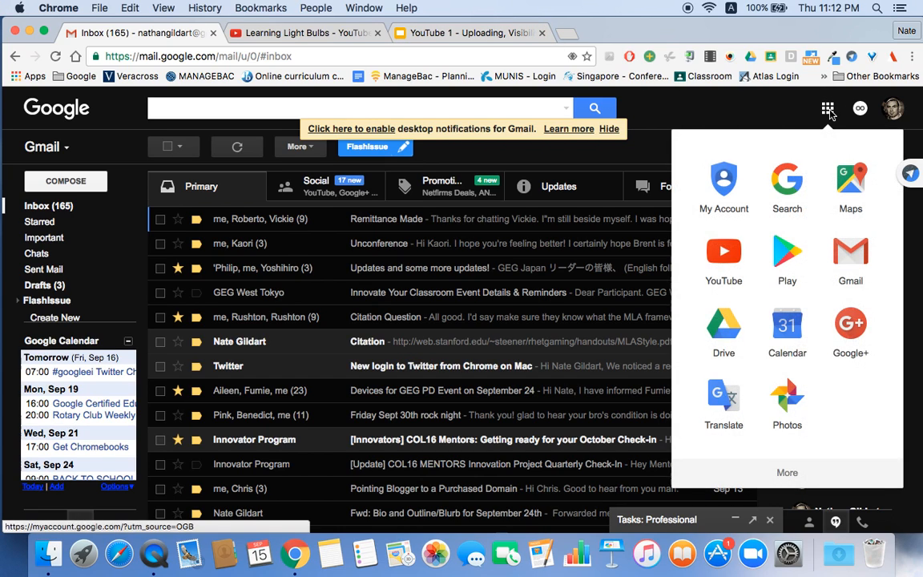
mouse_move(725, 255)
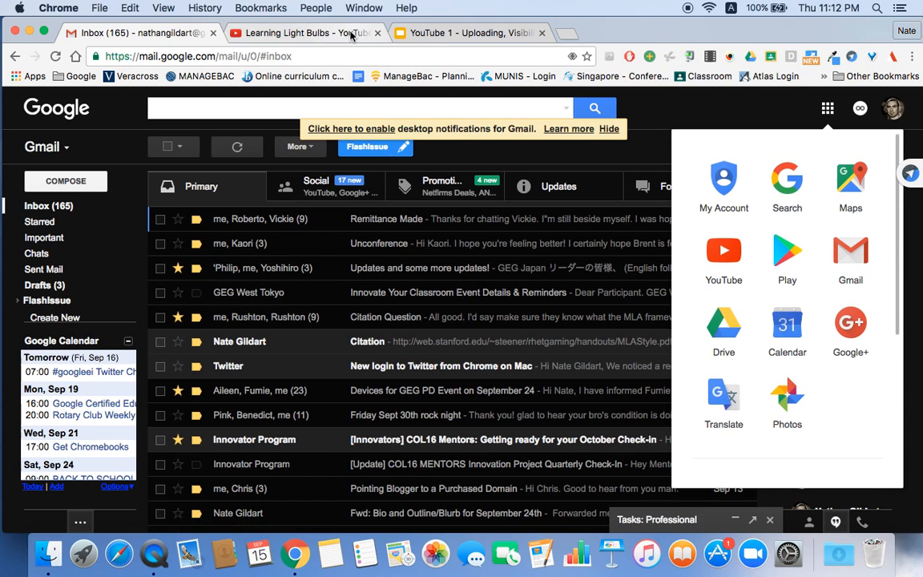
left_click(304, 32)
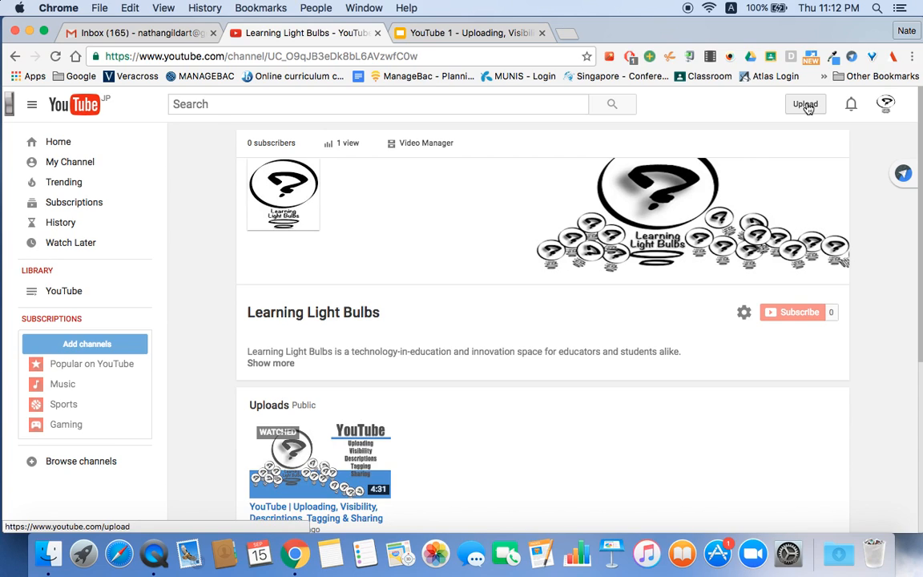
Go to the channel's video upload page from the top-right Upload button
left_click(804, 104)
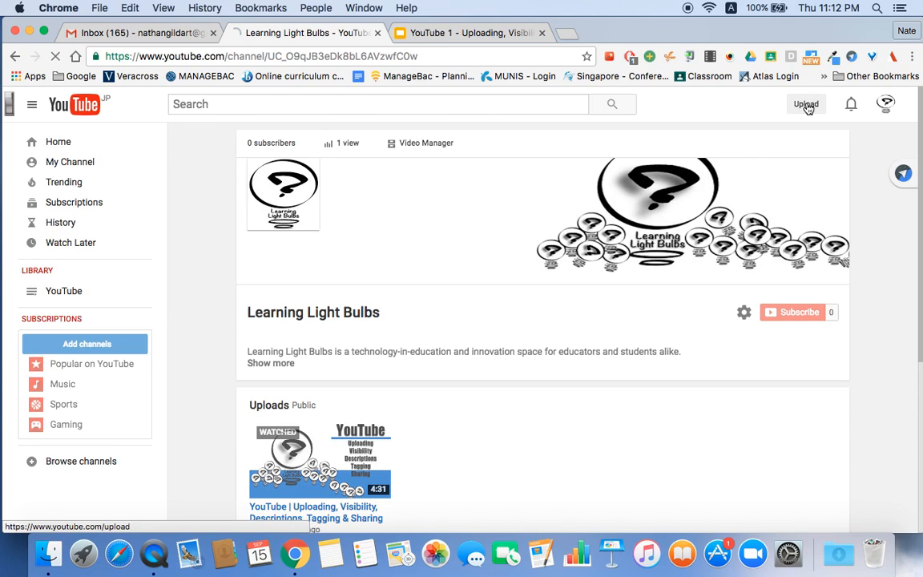
left_click(805, 104)
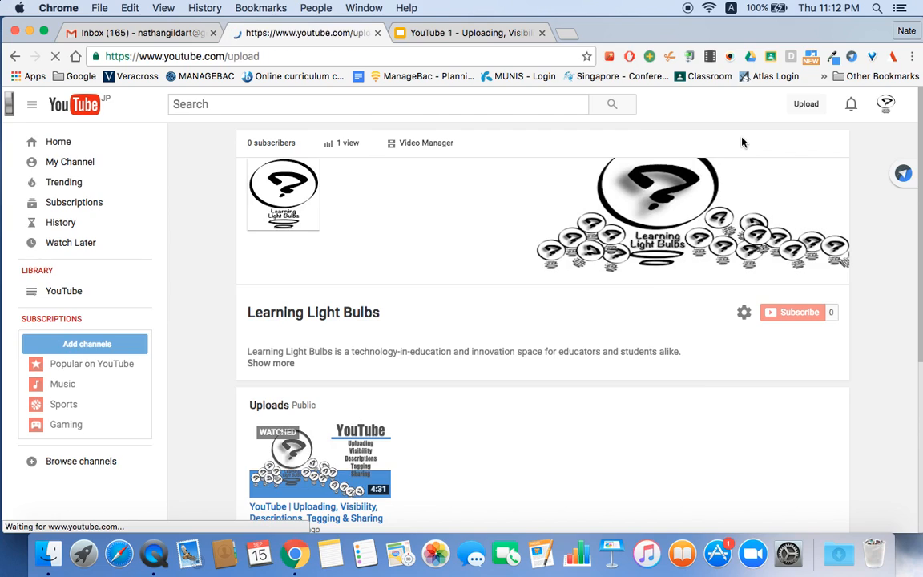
left_click(804, 103)
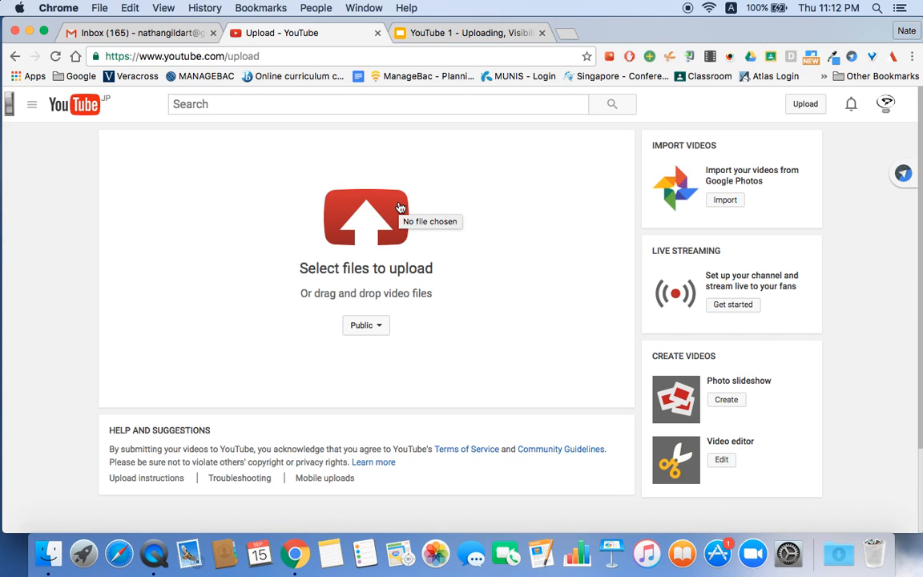
left_click(366, 217)
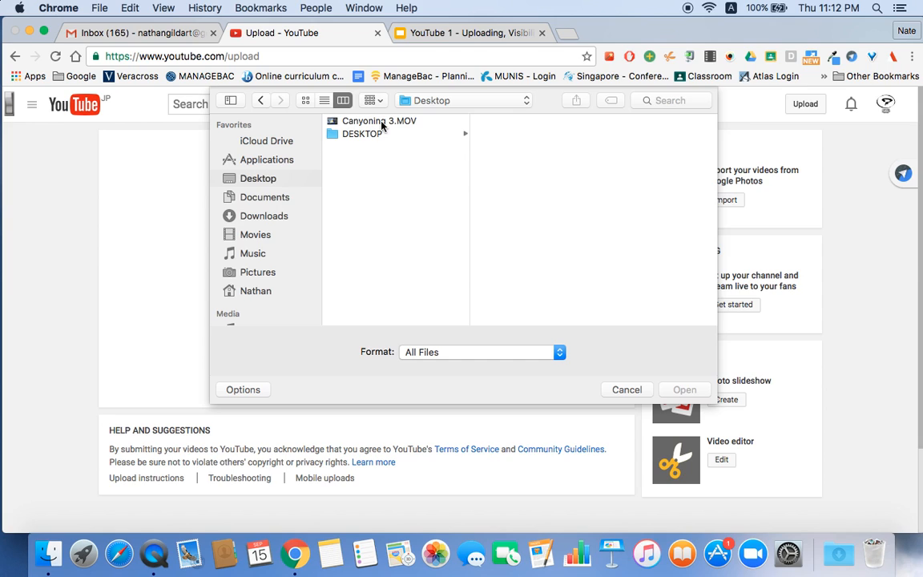
left_click(379, 120)
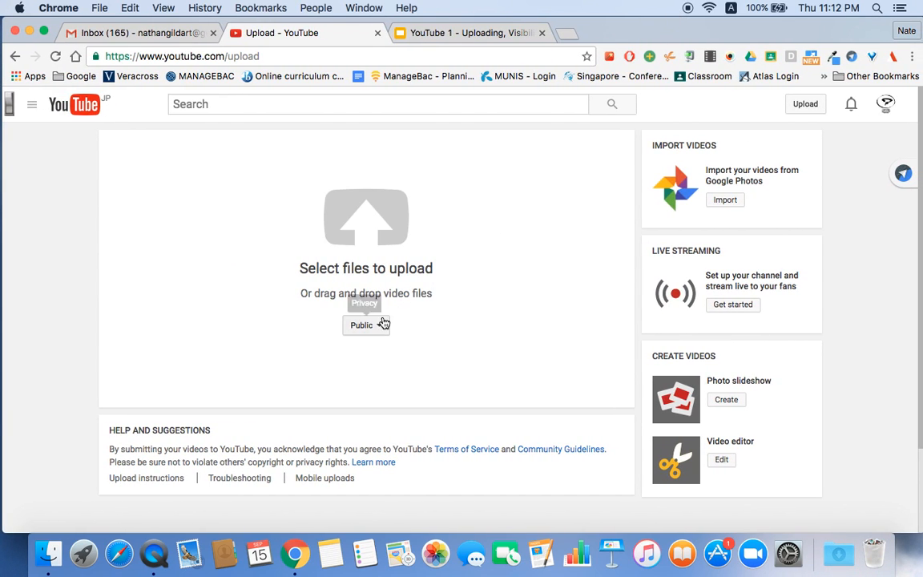
Show the upload's visibility choices: Public, Unlisted, Private and Scheduled, keeping Public
left_click(366, 324)
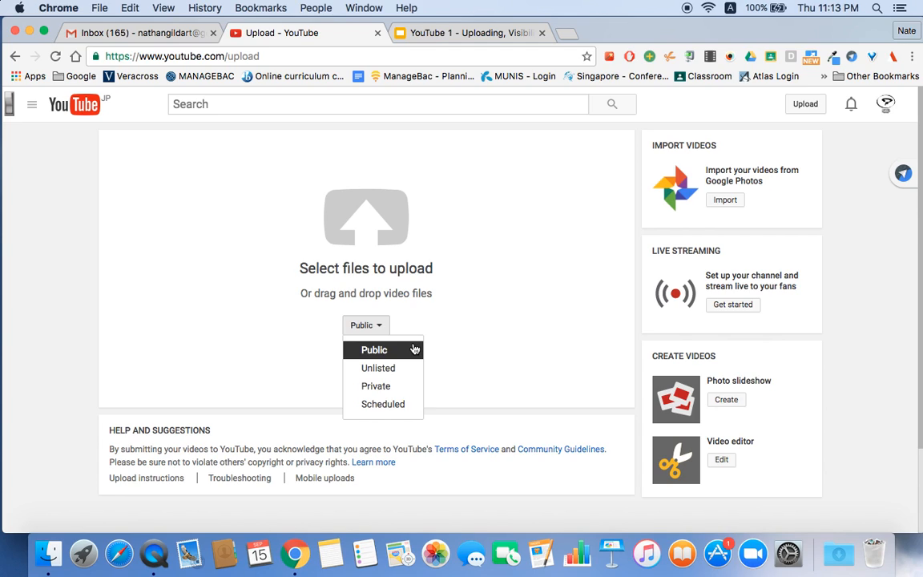
mouse_move(378, 367)
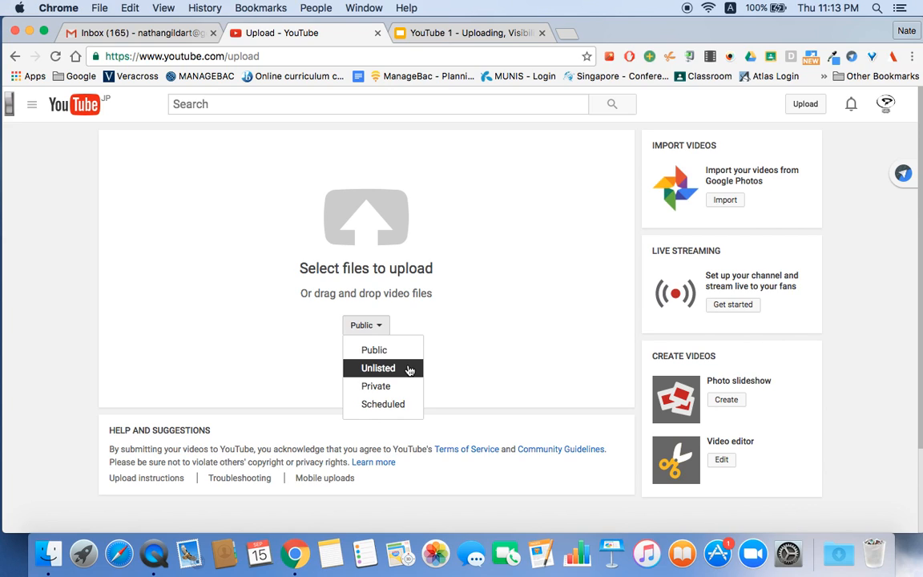
mouse_move(375, 385)
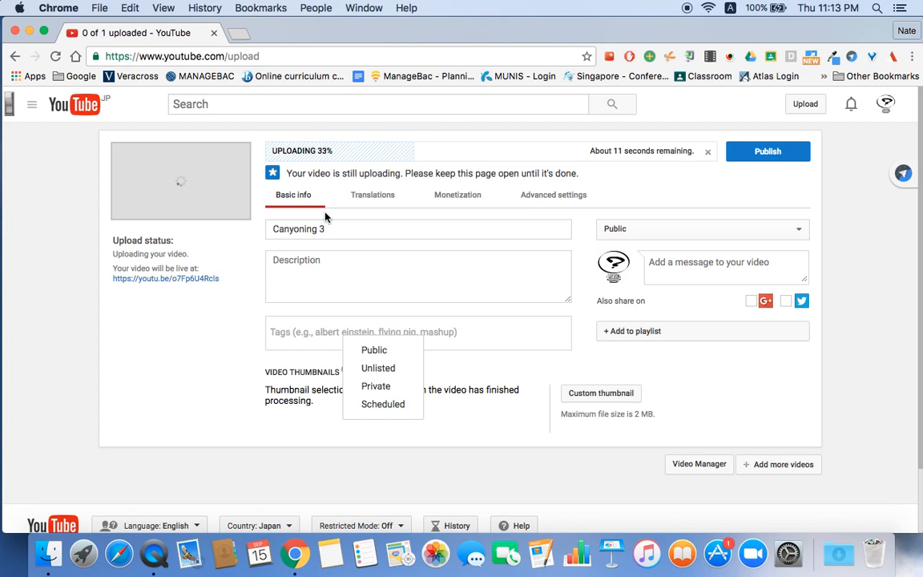
mouse_move(640, 165)
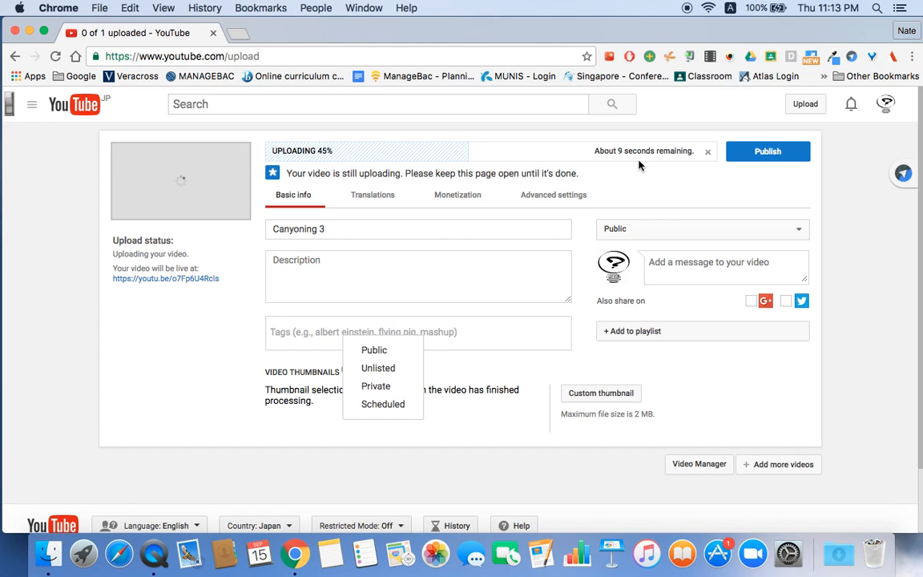
mouse_move(768, 151)
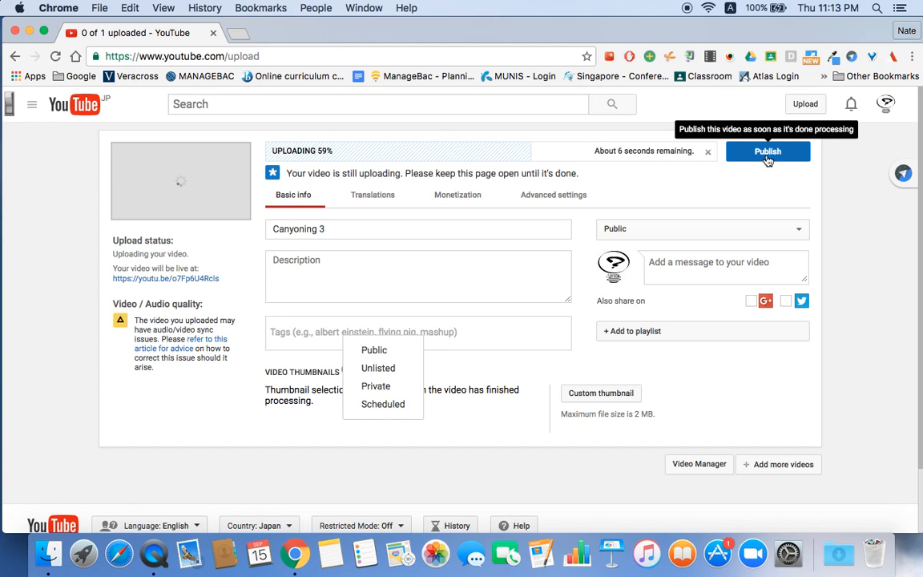
mouse_move(584, 224)
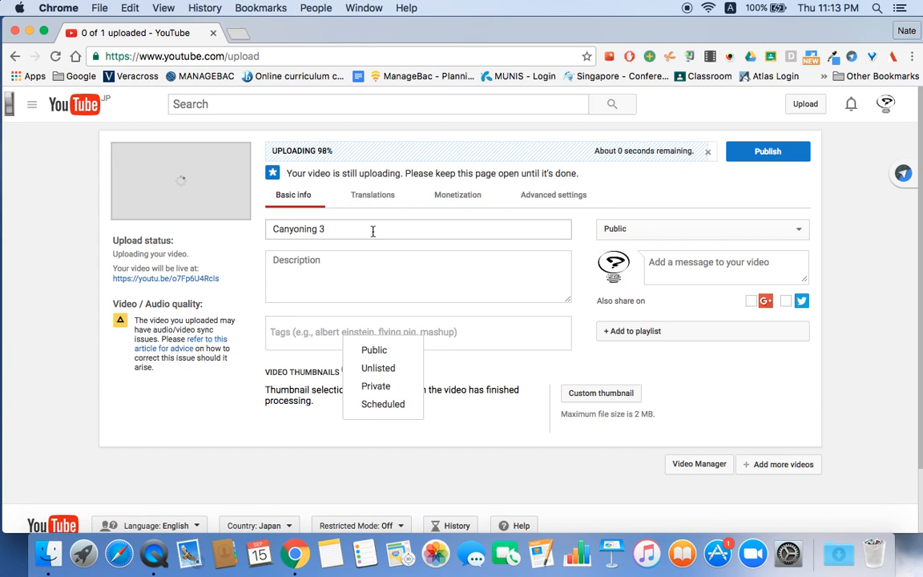
Describe the uploaded Canyoning 3 video as 'I love canyoning.'
left_click(372, 229)
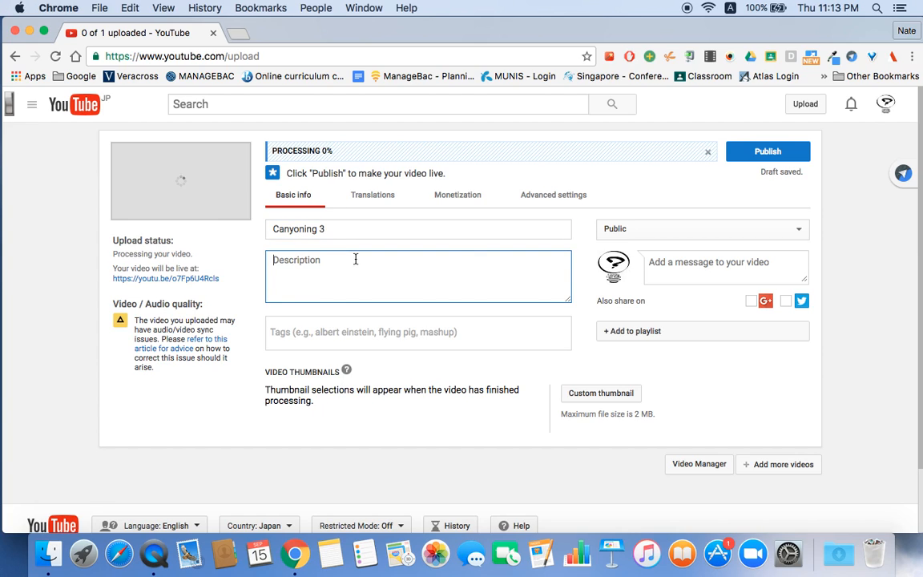
type("I love canyoning.")
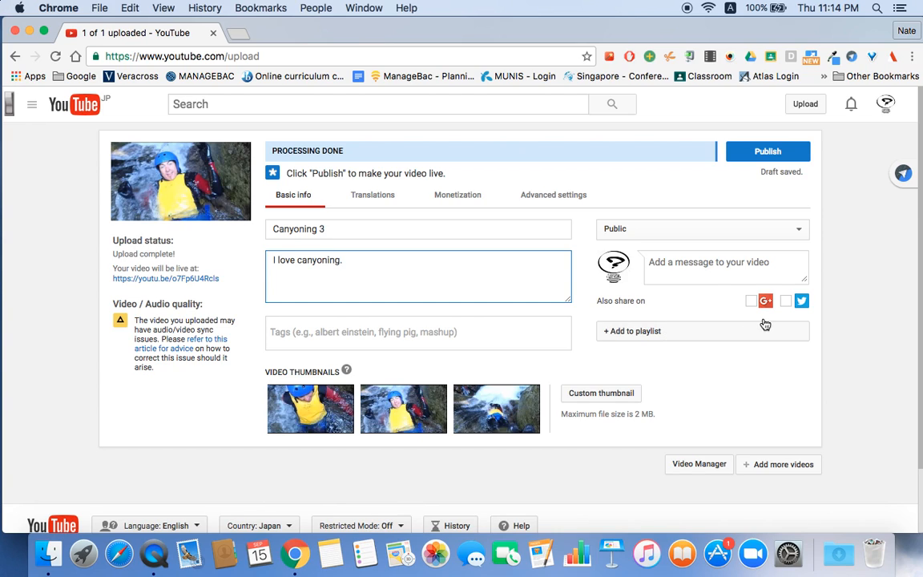
mouse_move(801, 301)
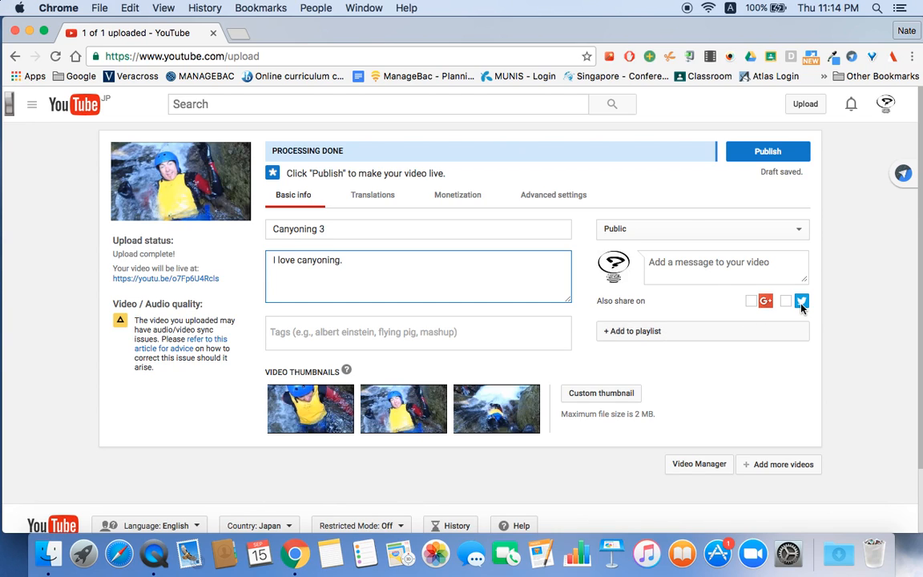
left_click(785, 301)
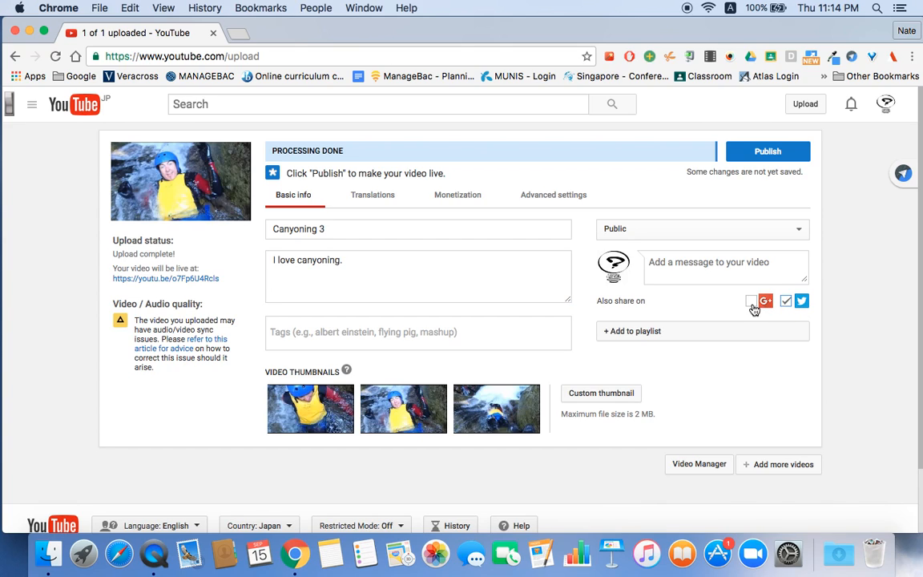
left_click(750, 301)
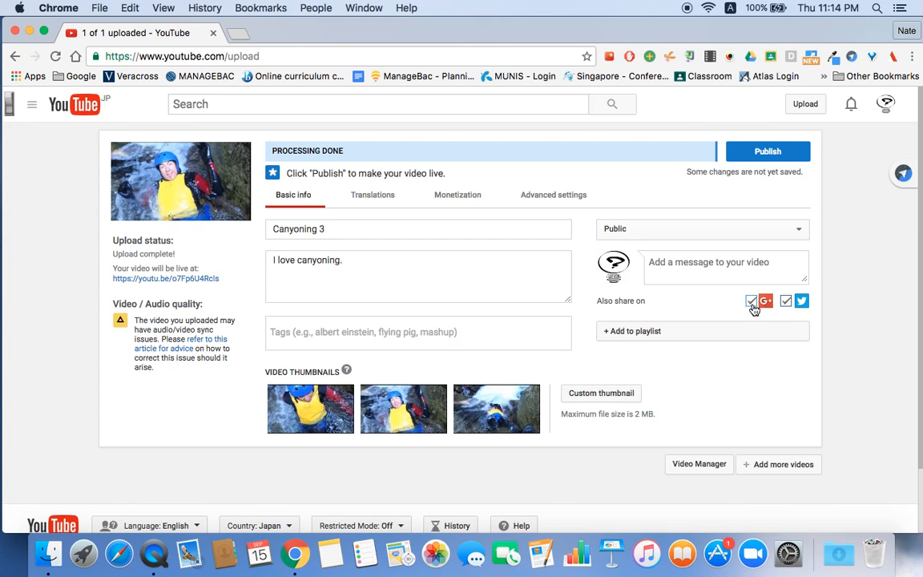
left_click(752, 301)
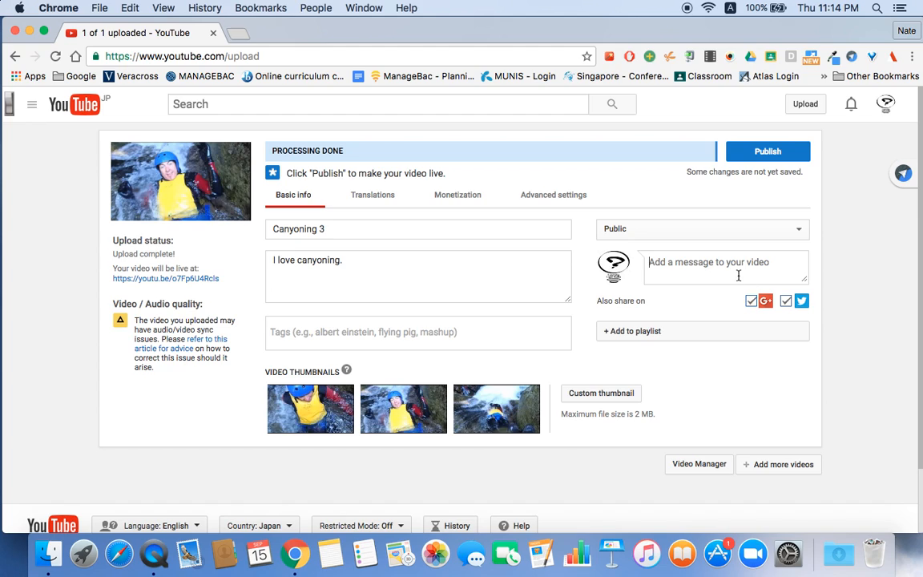
type("Hi")
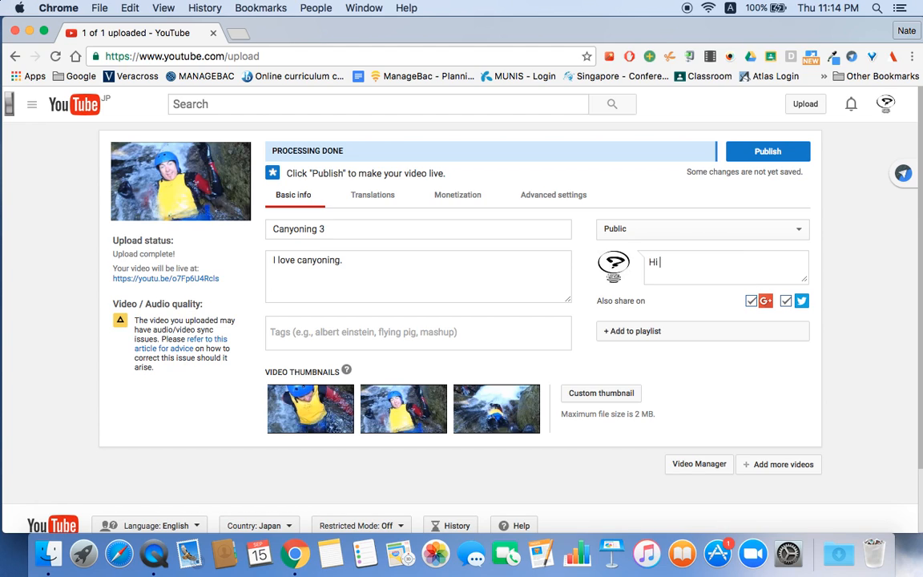
type("message.")
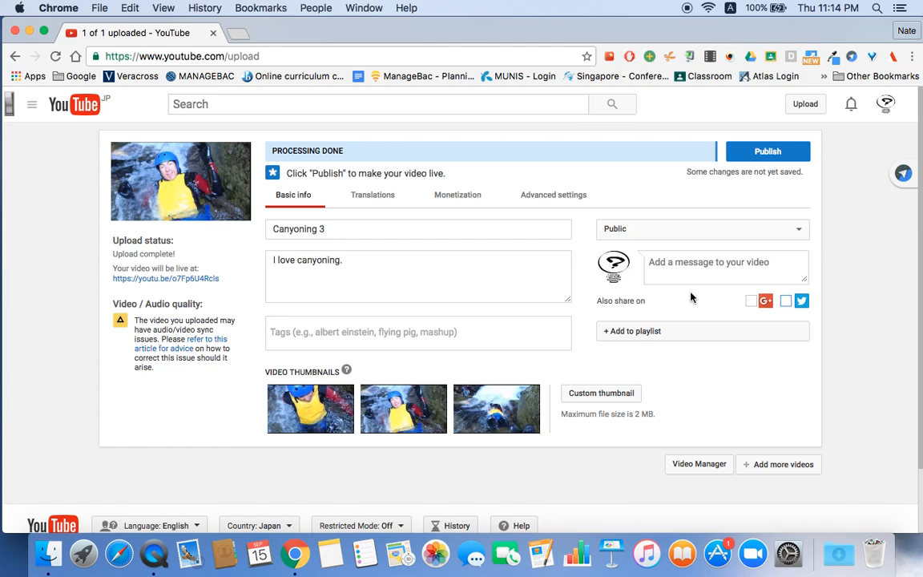
left_click(417, 332)
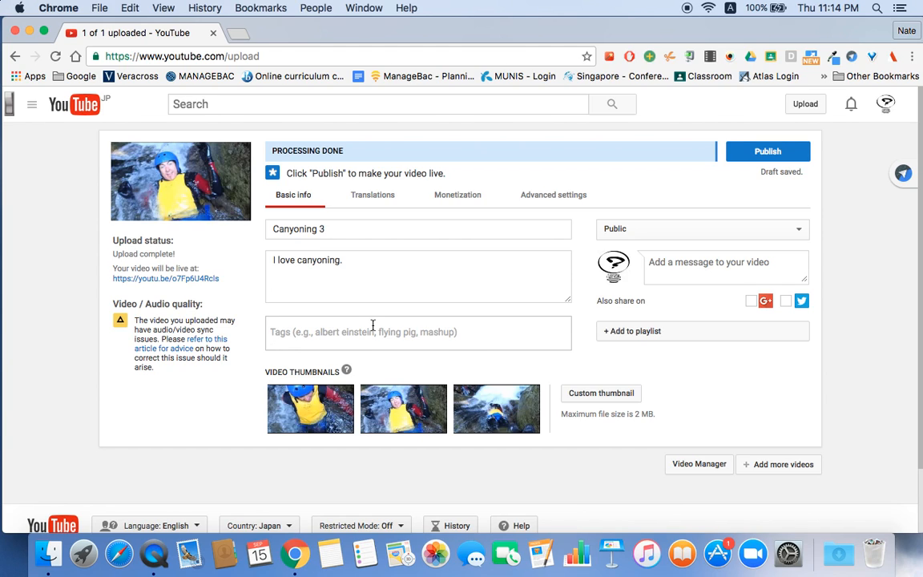
Add the tags Canyoning, Canyons Ltd and Minakami Gunma to the video
type("Co")
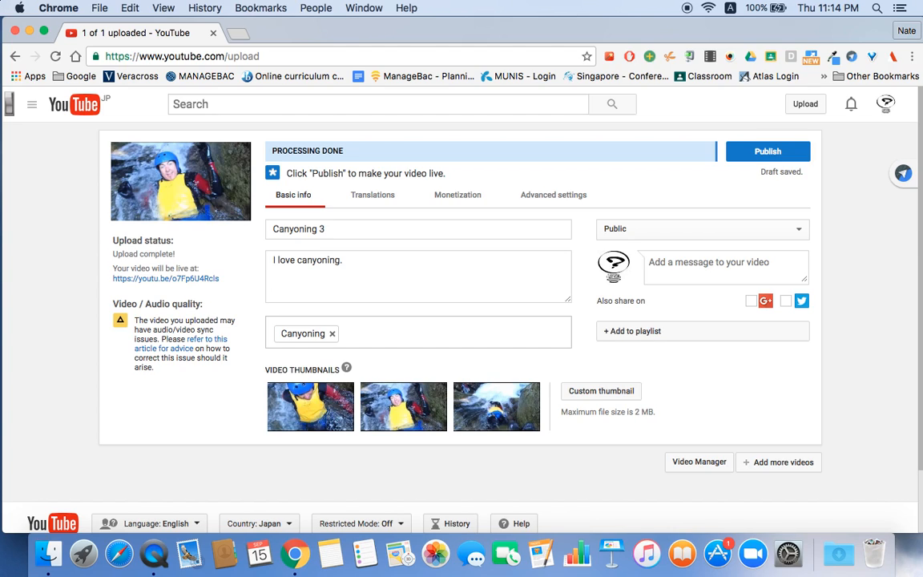
type("Canyon")
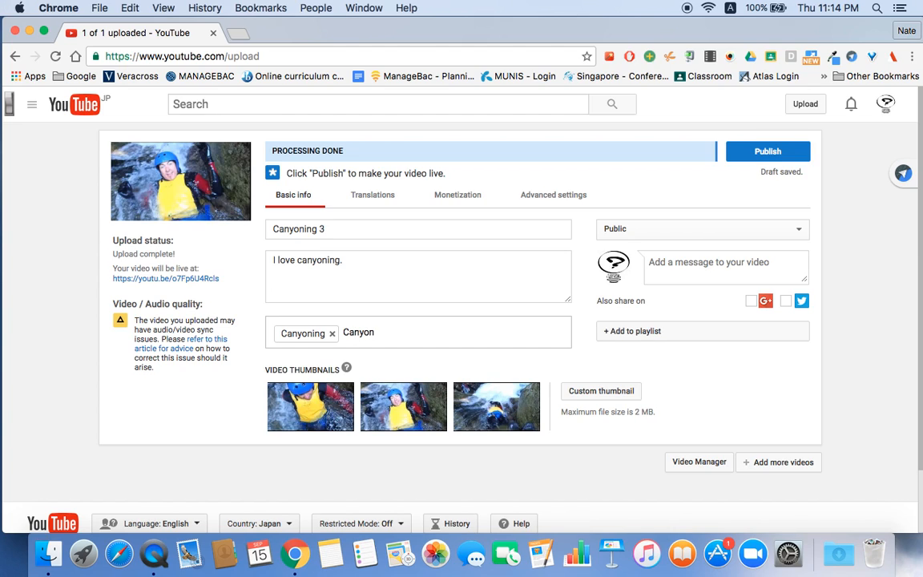
type("Canyons Ltd")
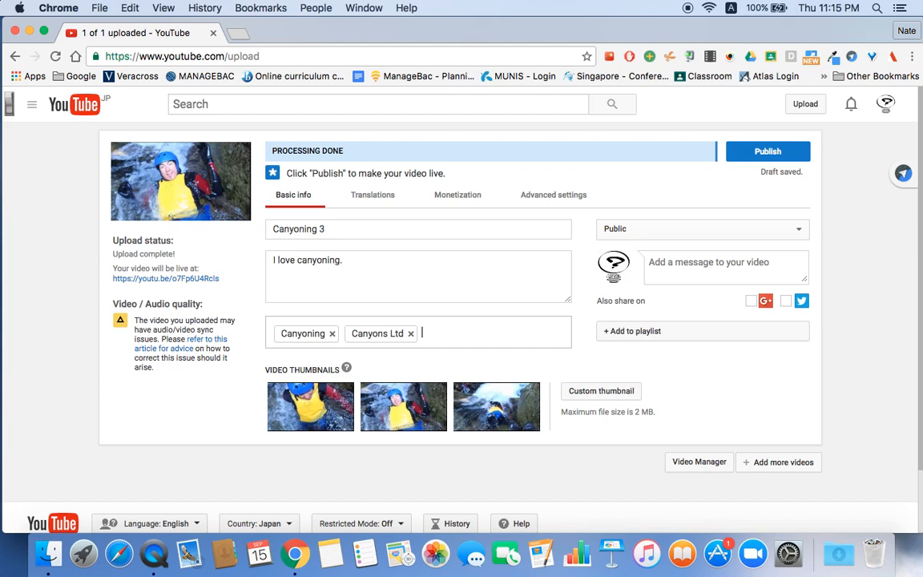
type("Minakami Gu")
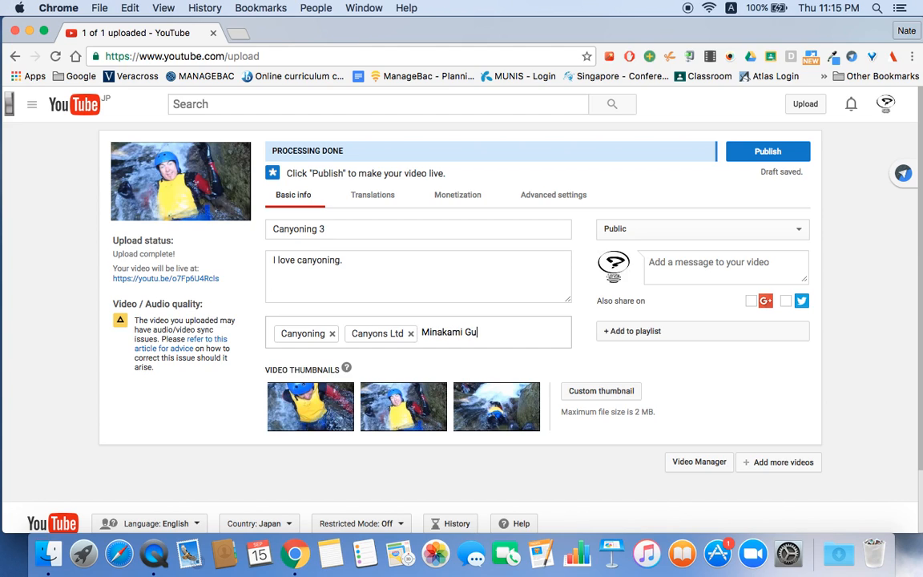
key("enter")
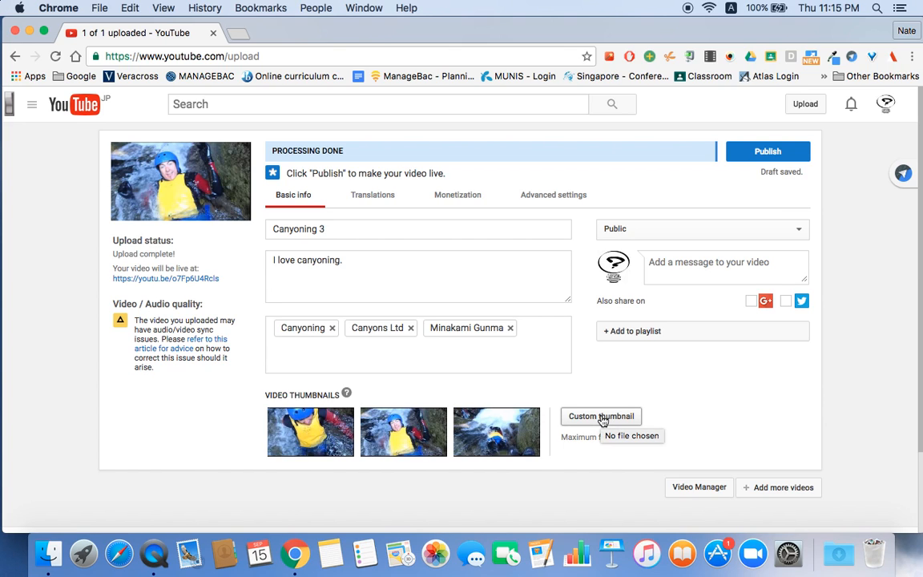
Start a custom thumbnail upload, cancel it, and choose the middle suggested video frame instead
left_click(601, 416)
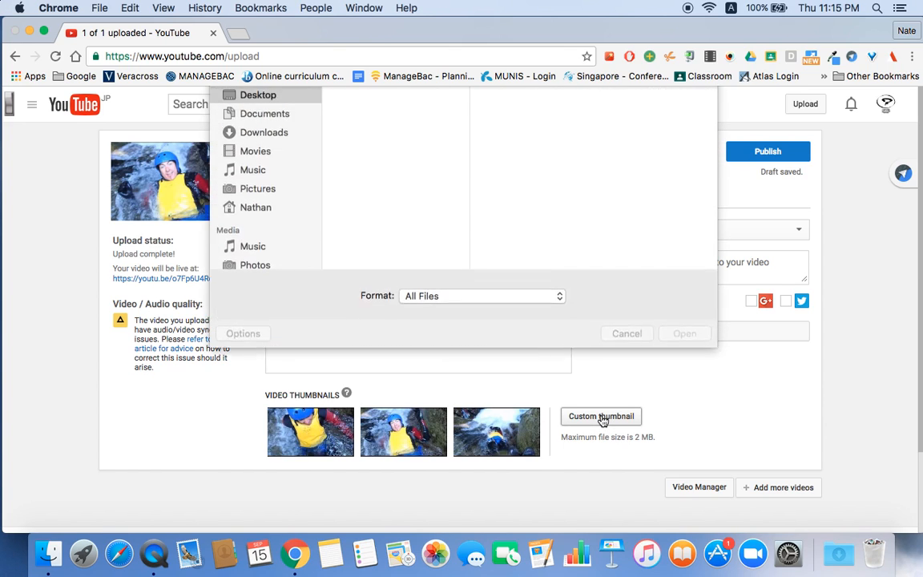
left_click(493, 160)
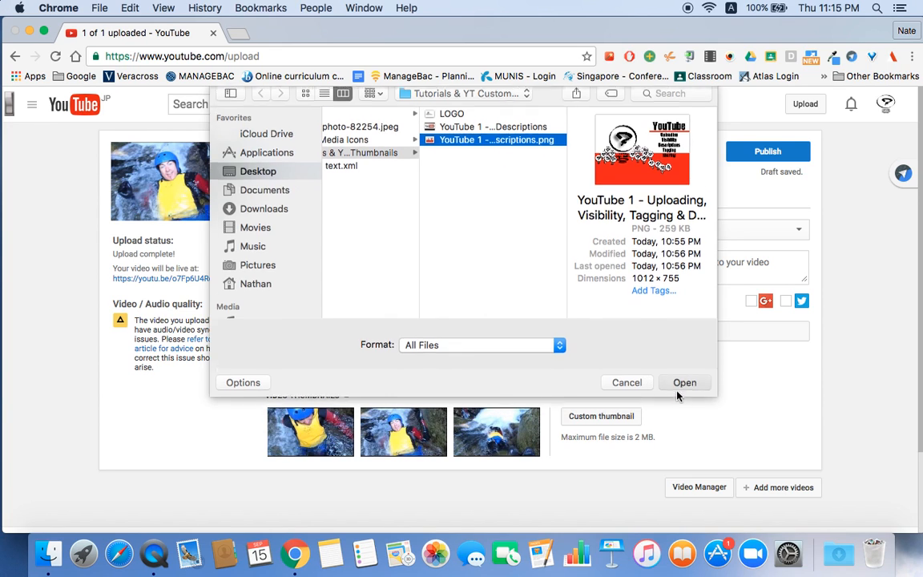
left_click(685, 381)
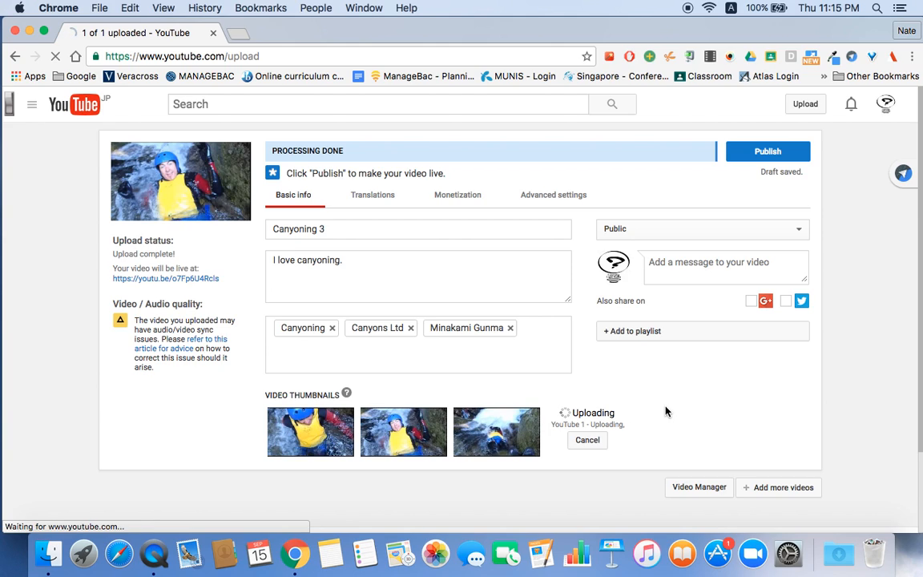
mouse_move(497, 432)
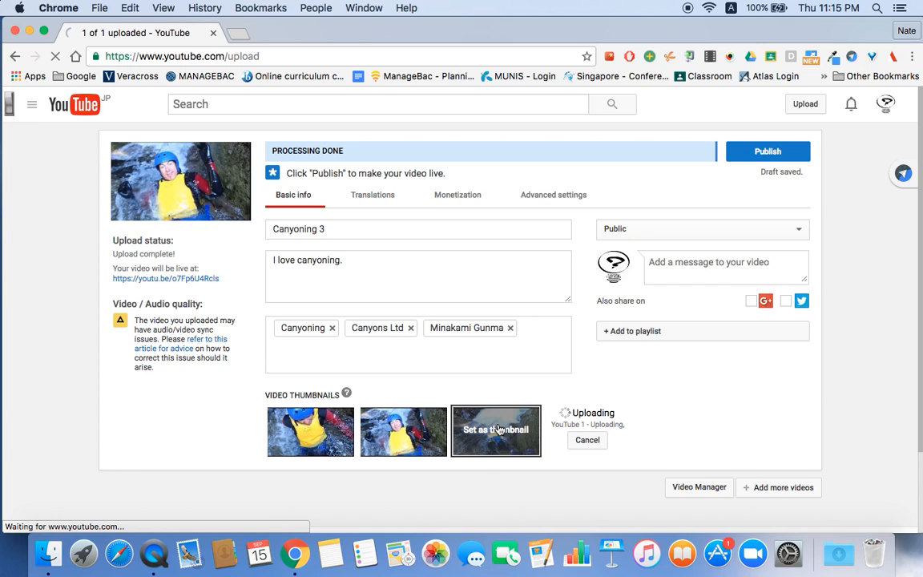
left_click(310, 432)
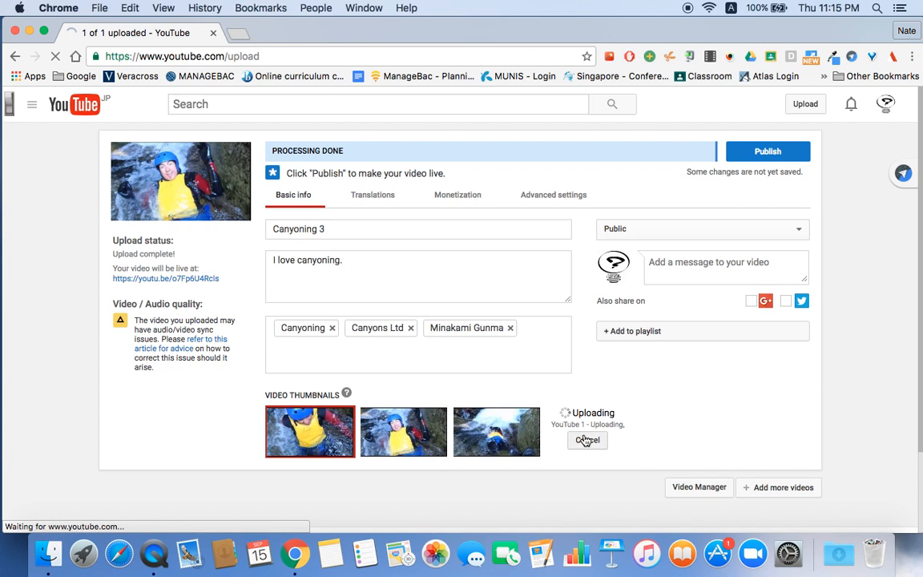
left_click(403, 432)
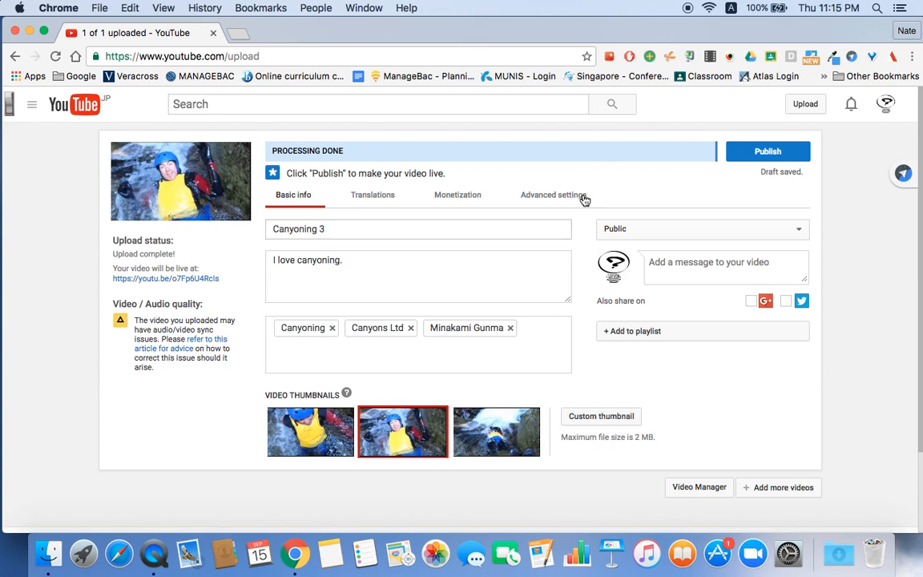
mouse_move(766, 151)
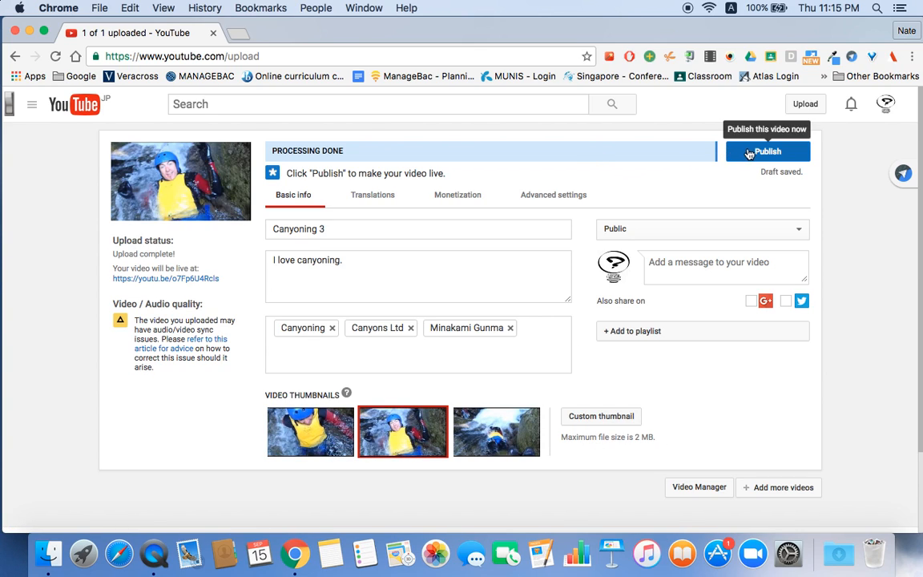
Publish Canyoning 3 so its sharing page with the video link appears
left_click(766, 151)
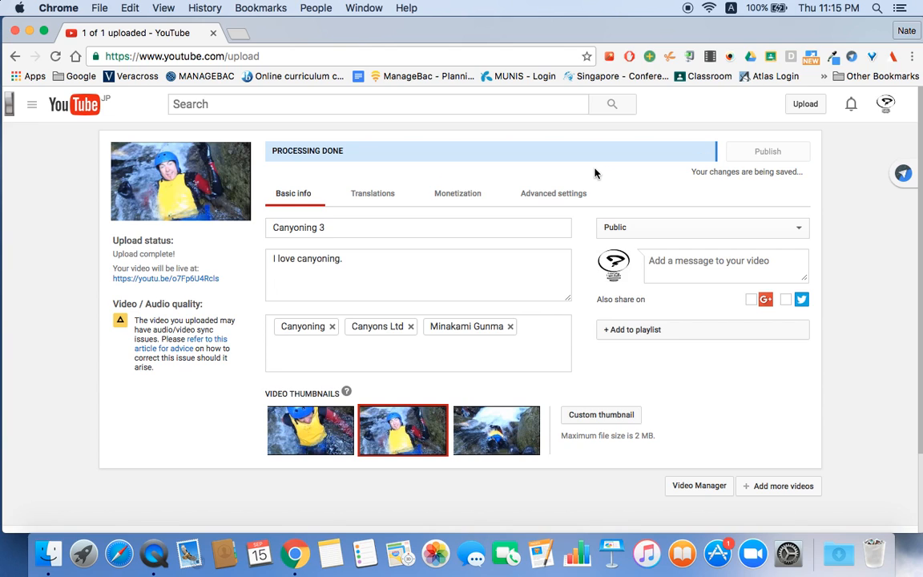
left_click(766, 151)
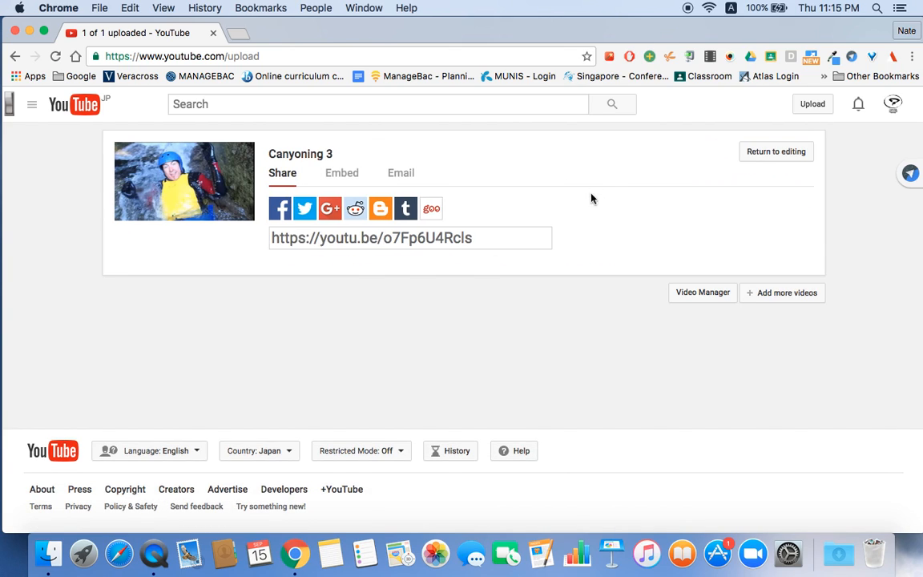
mouse_move(330, 208)
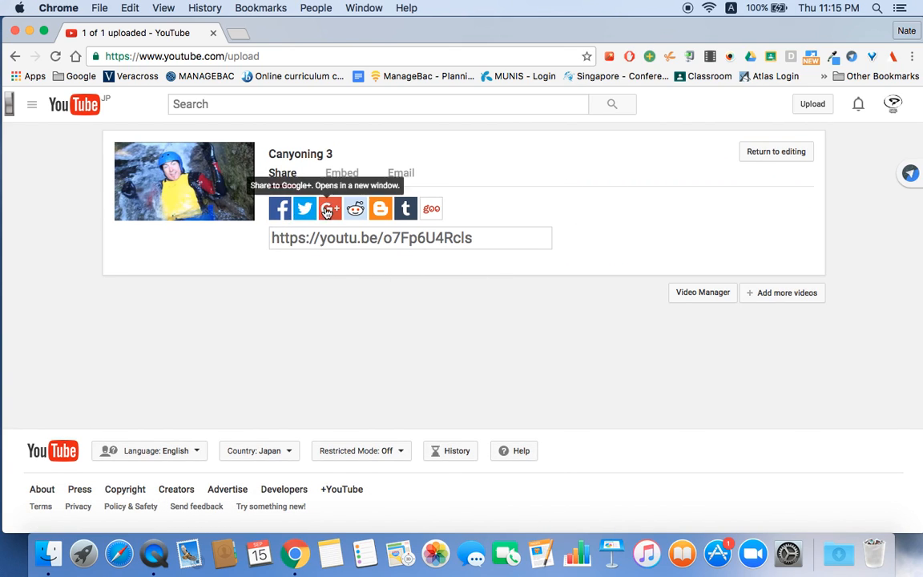
mouse_move(431, 209)
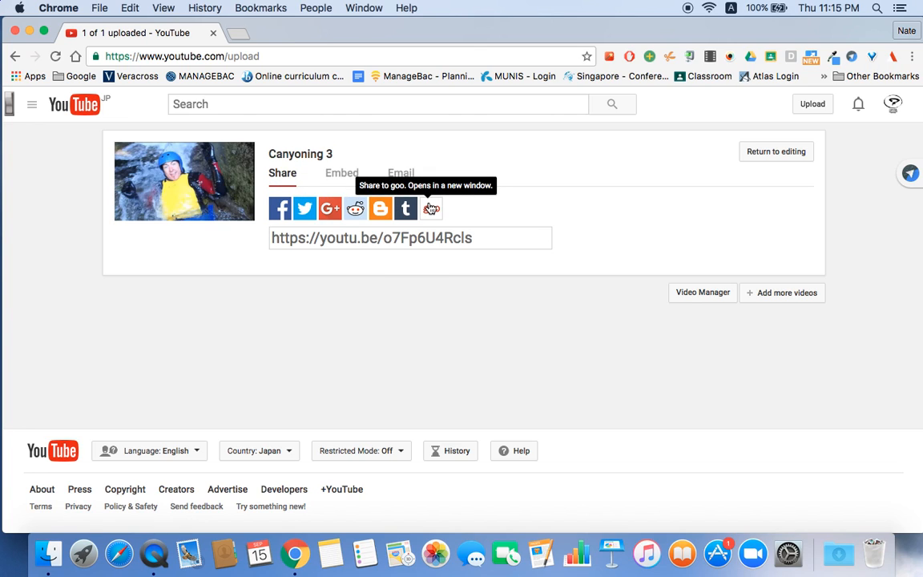
mouse_move(398, 311)
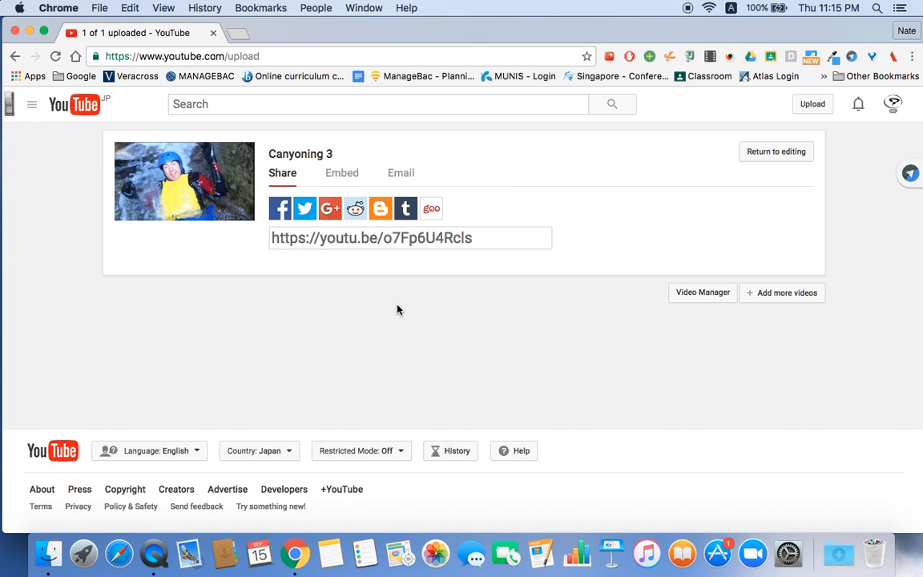
left_click(343, 173)
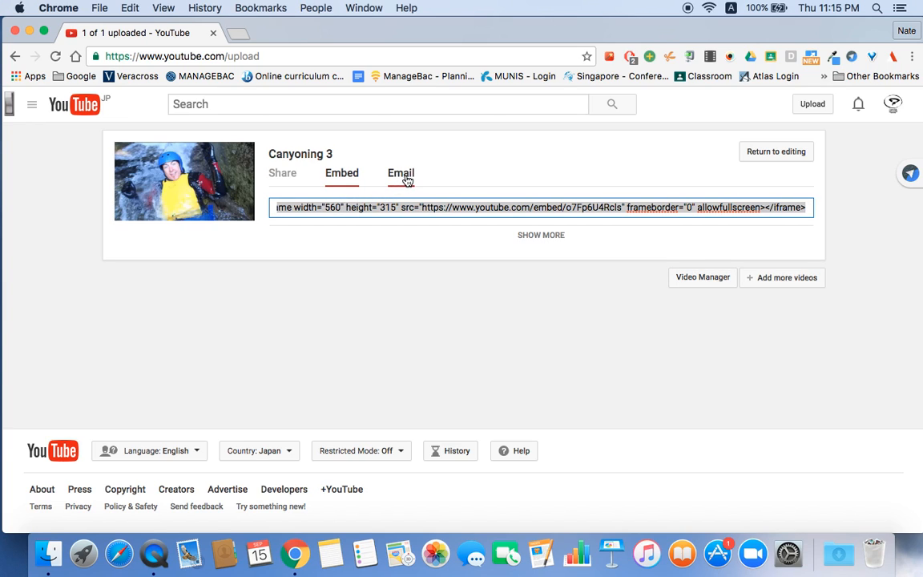
left_click(398, 173)
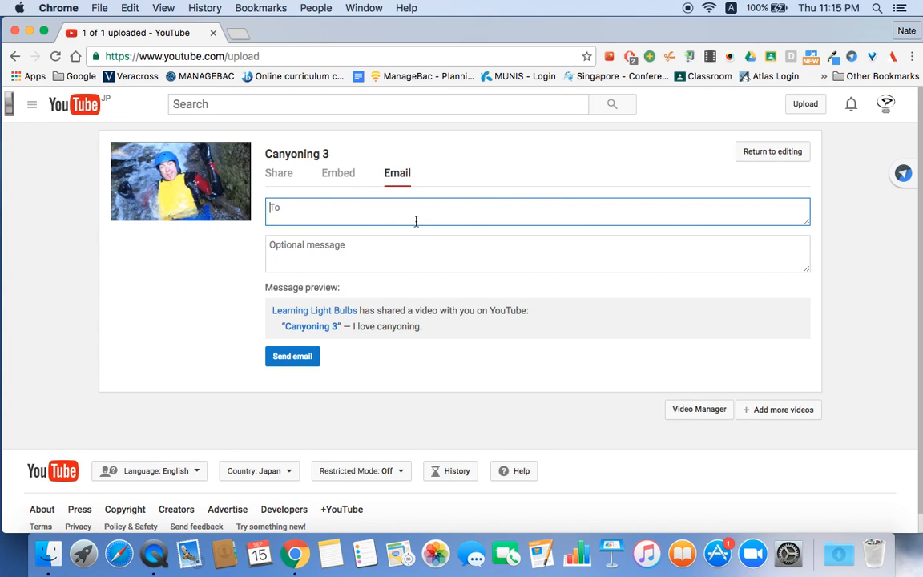
left_click(282, 174)
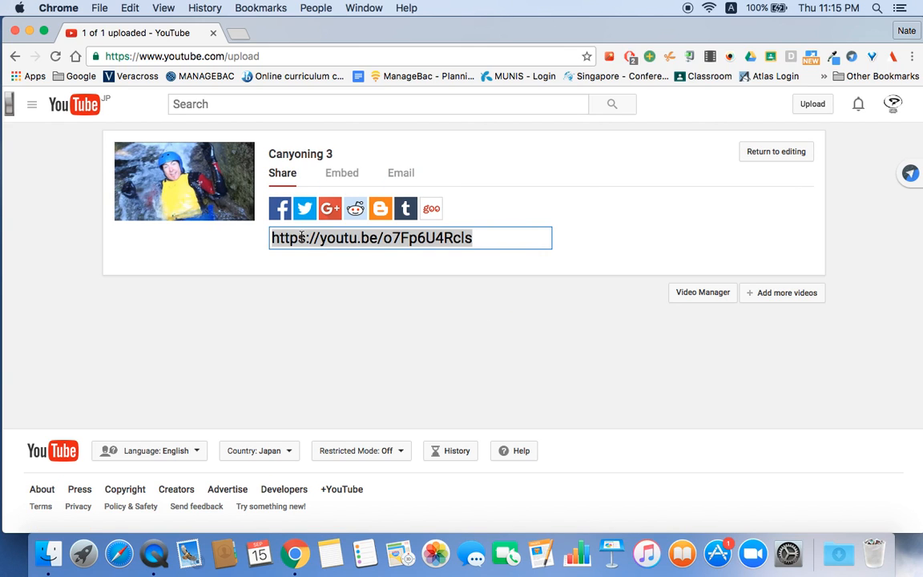
mouse_move(685, 230)
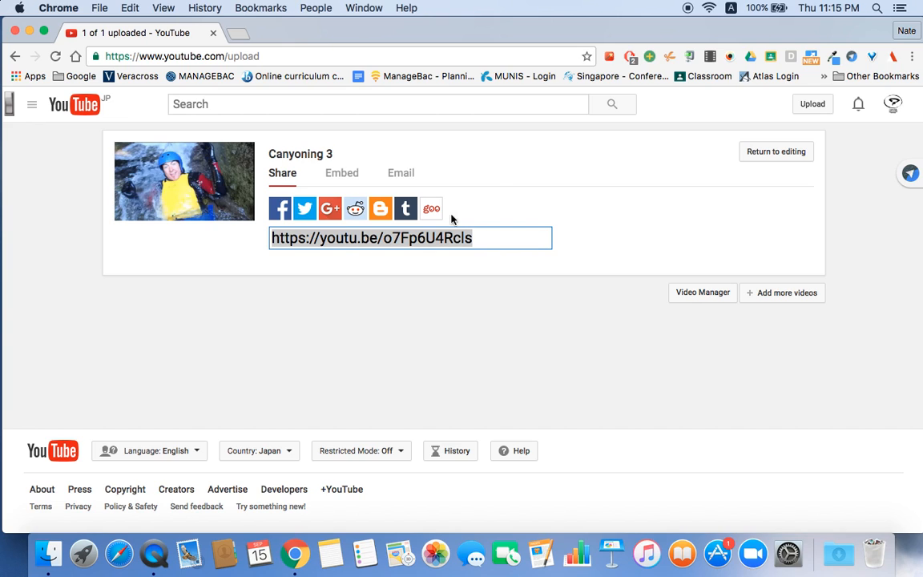
mouse_move(330, 208)
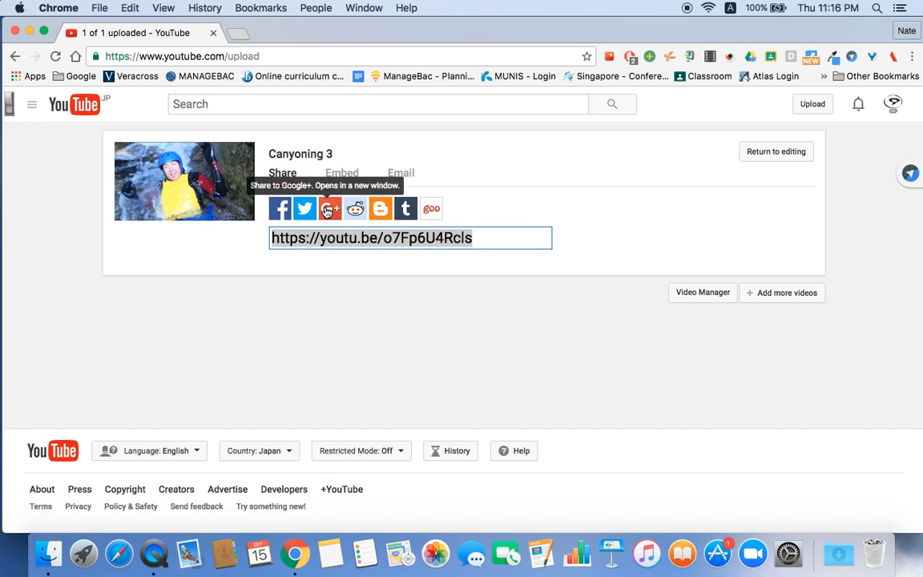
mouse_move(584, 202)
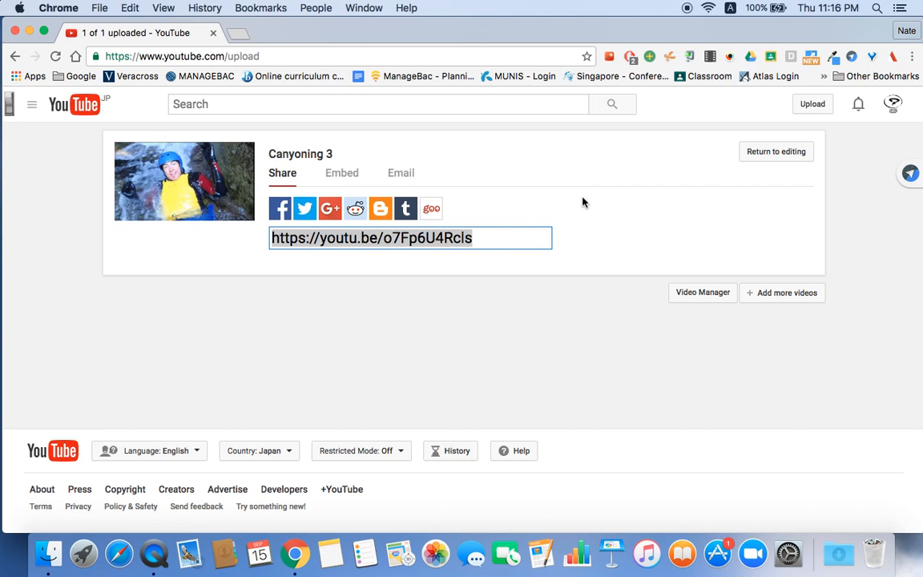